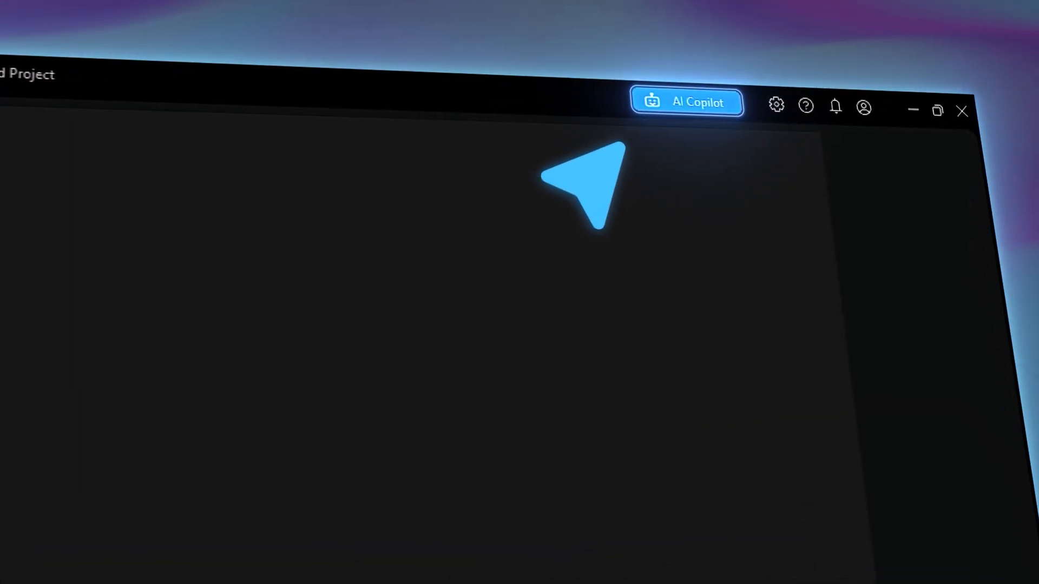
- Launch the AI Copilot chat window from the title bar
{"action": "left_click", "coordinate": [686, 102]}
{"action": "type", "text": "How do I increase the speed of"}
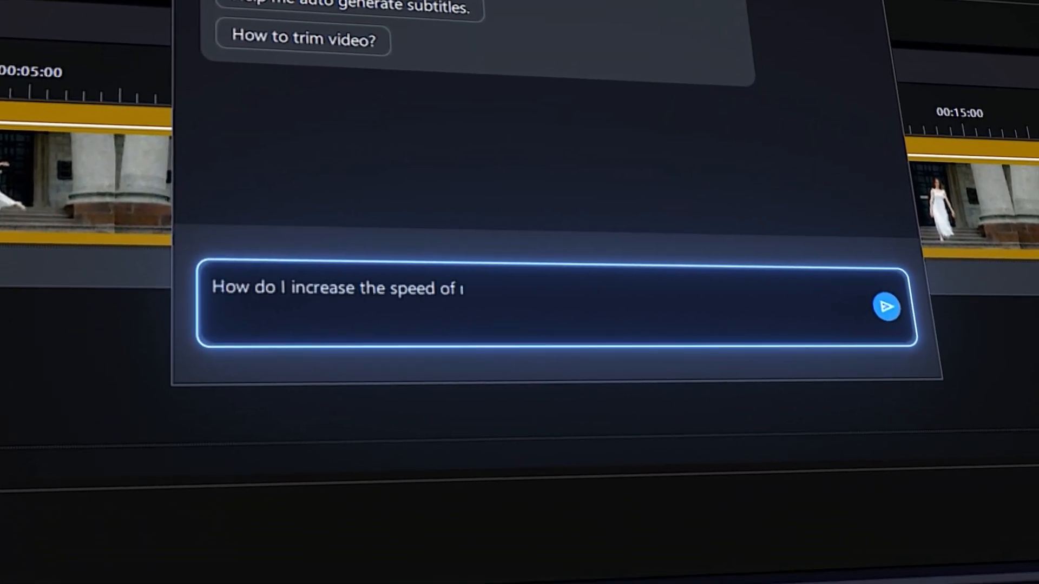
- Send 'How do I increase the speed of my video?' to Copilot for a step-by-step answer
{"action": "left_click", "coordinate": [886, 306]}
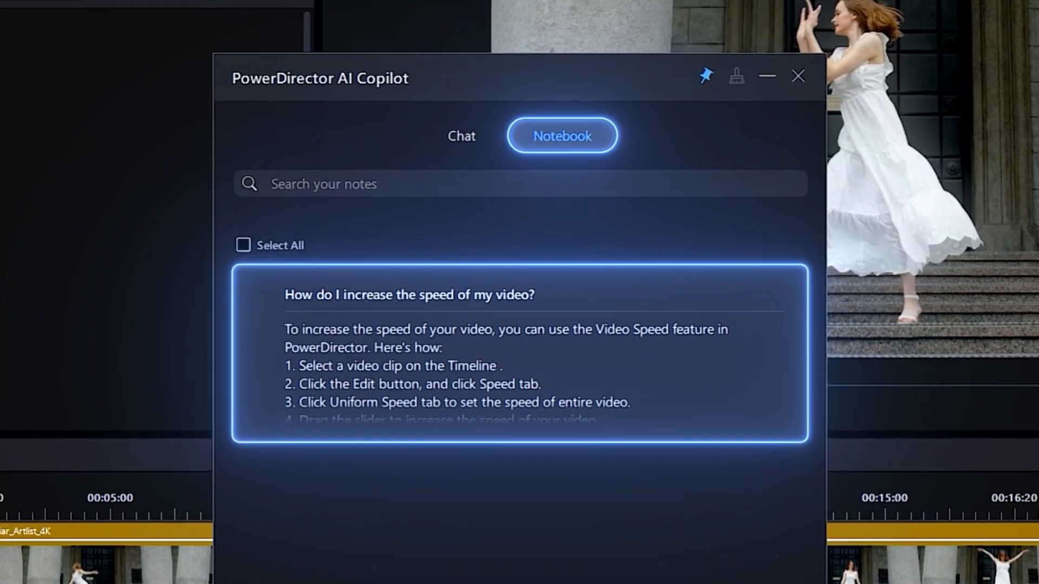
- Return from the Notebook to the Chat conversation after bookmarking the speed answer
{"action": "left_click", "coordinate": [460, 136]}
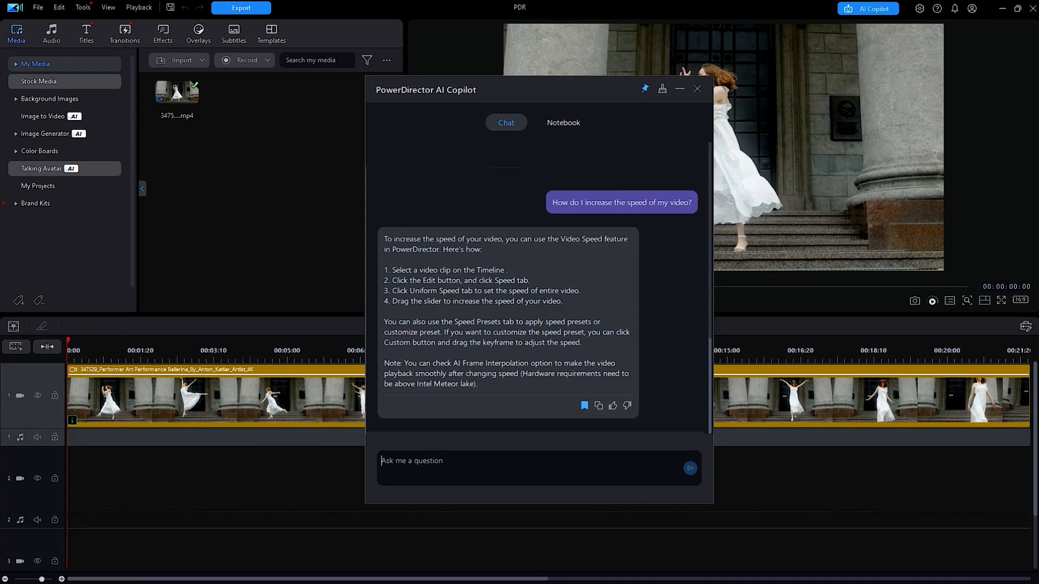
- Ask 'Help me add a cool effect to my video' and follow the reply into the Body Effect library
{"action": "type", "text": "Help me add a cool effect to m"}
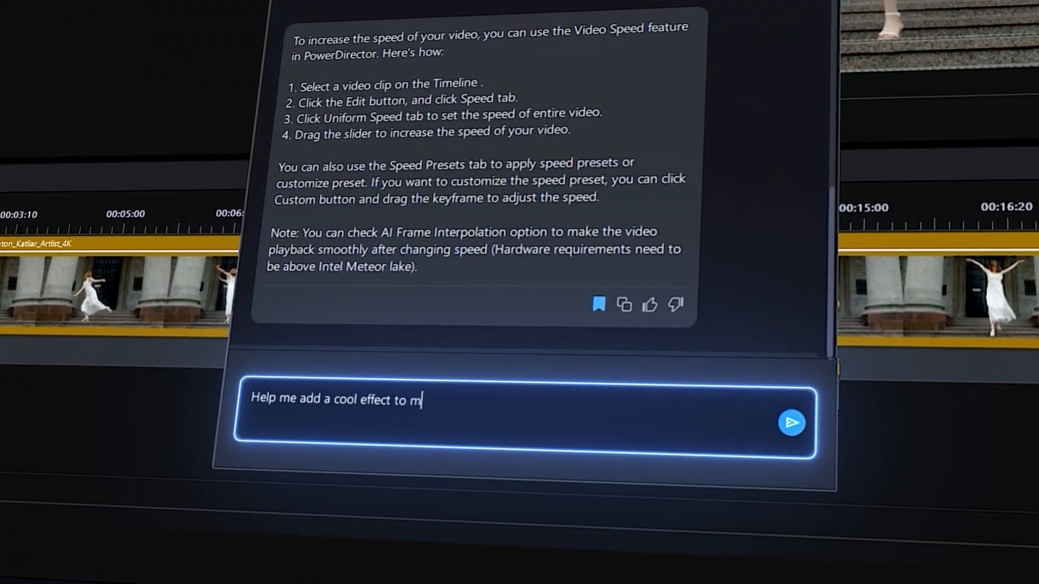
{"action": "left_click", "coordinate": [789, 423]}
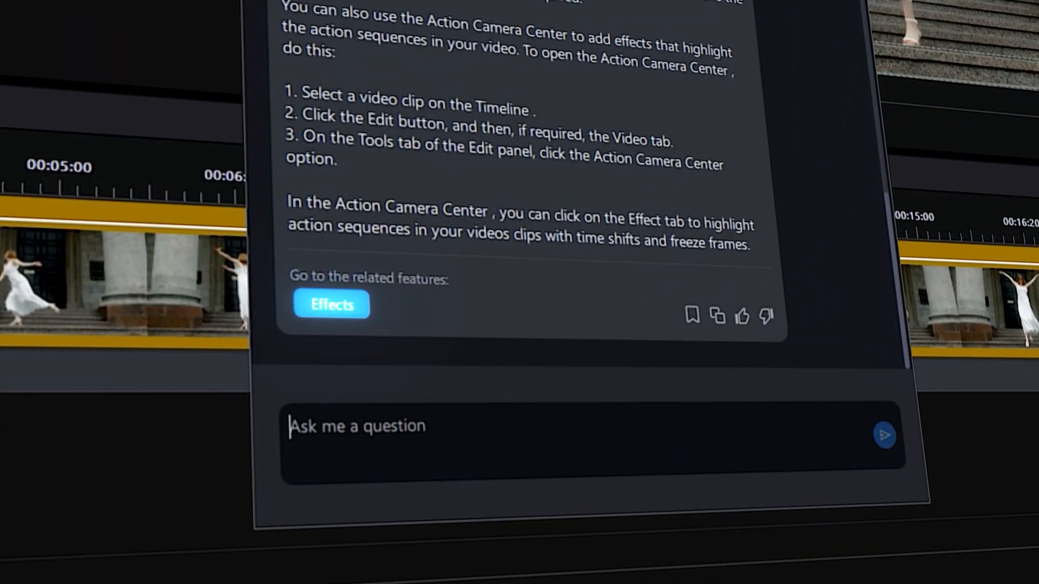
{"action": "left_click", "coordinate": [330, 305]}
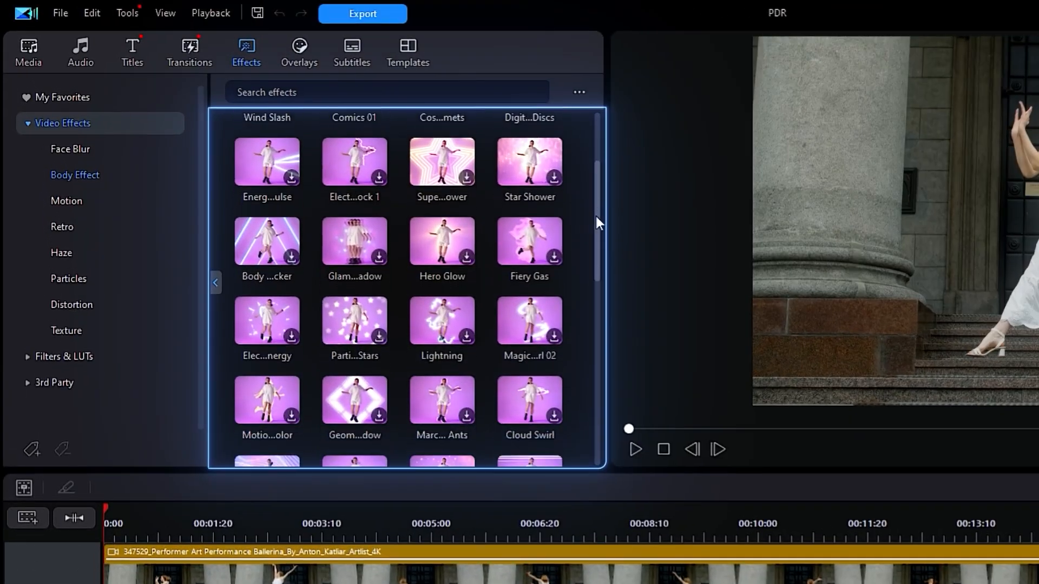